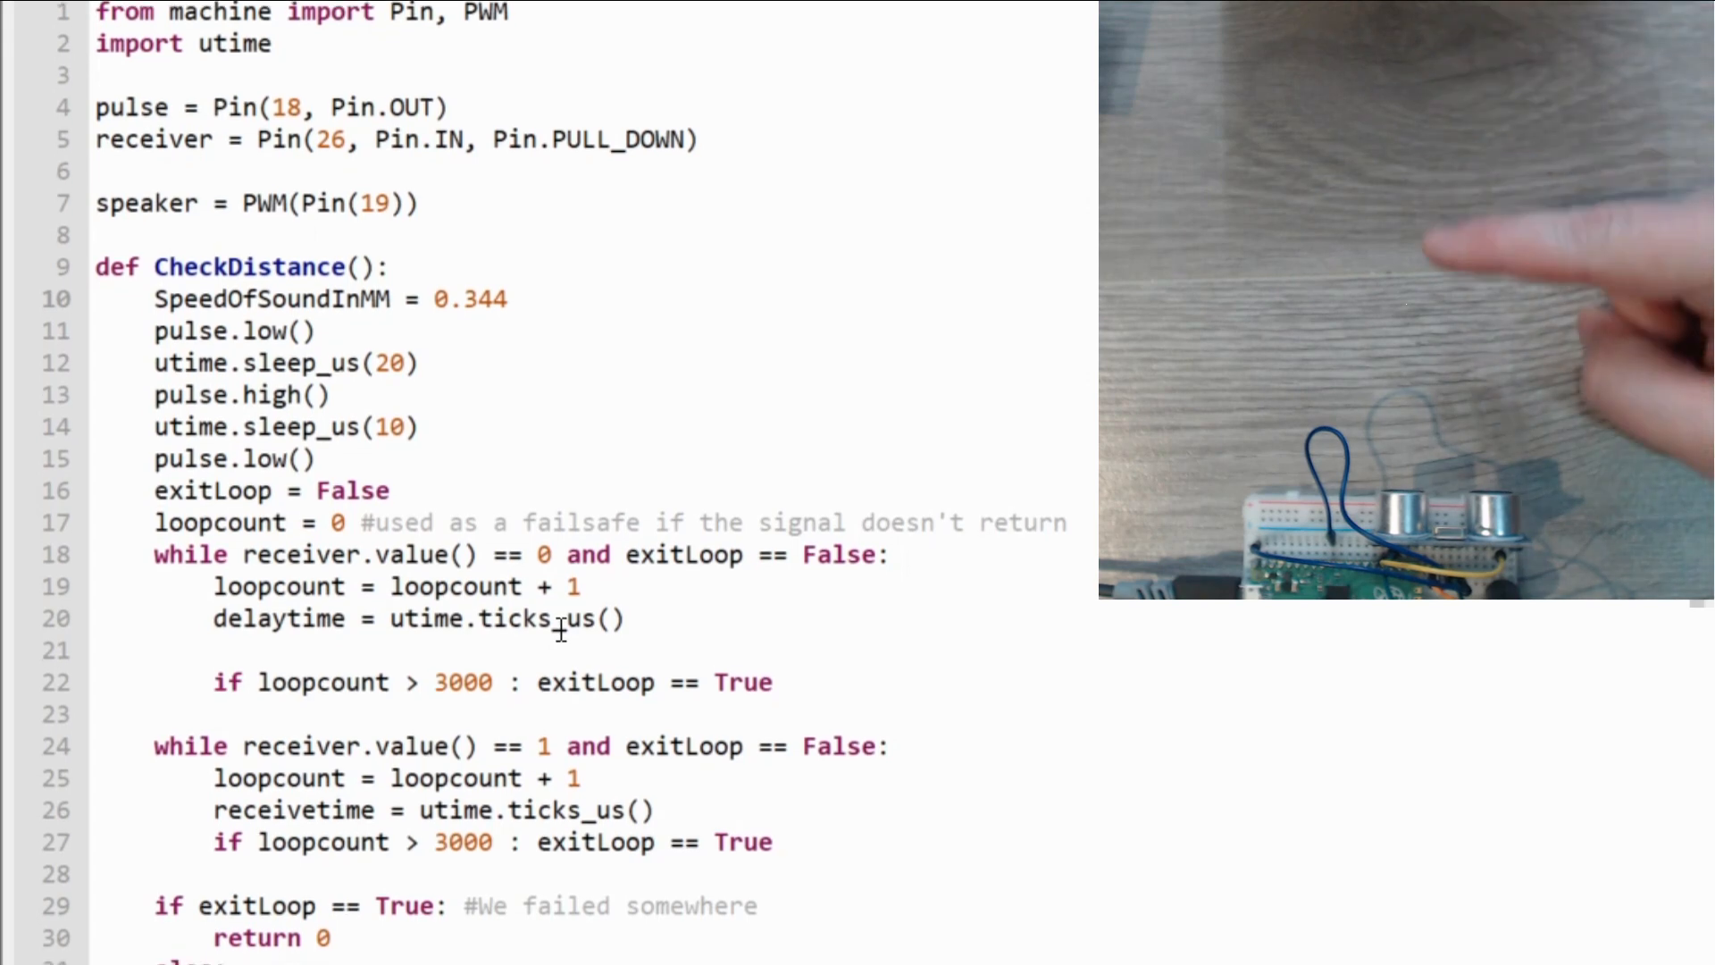
scroll("down", 3)
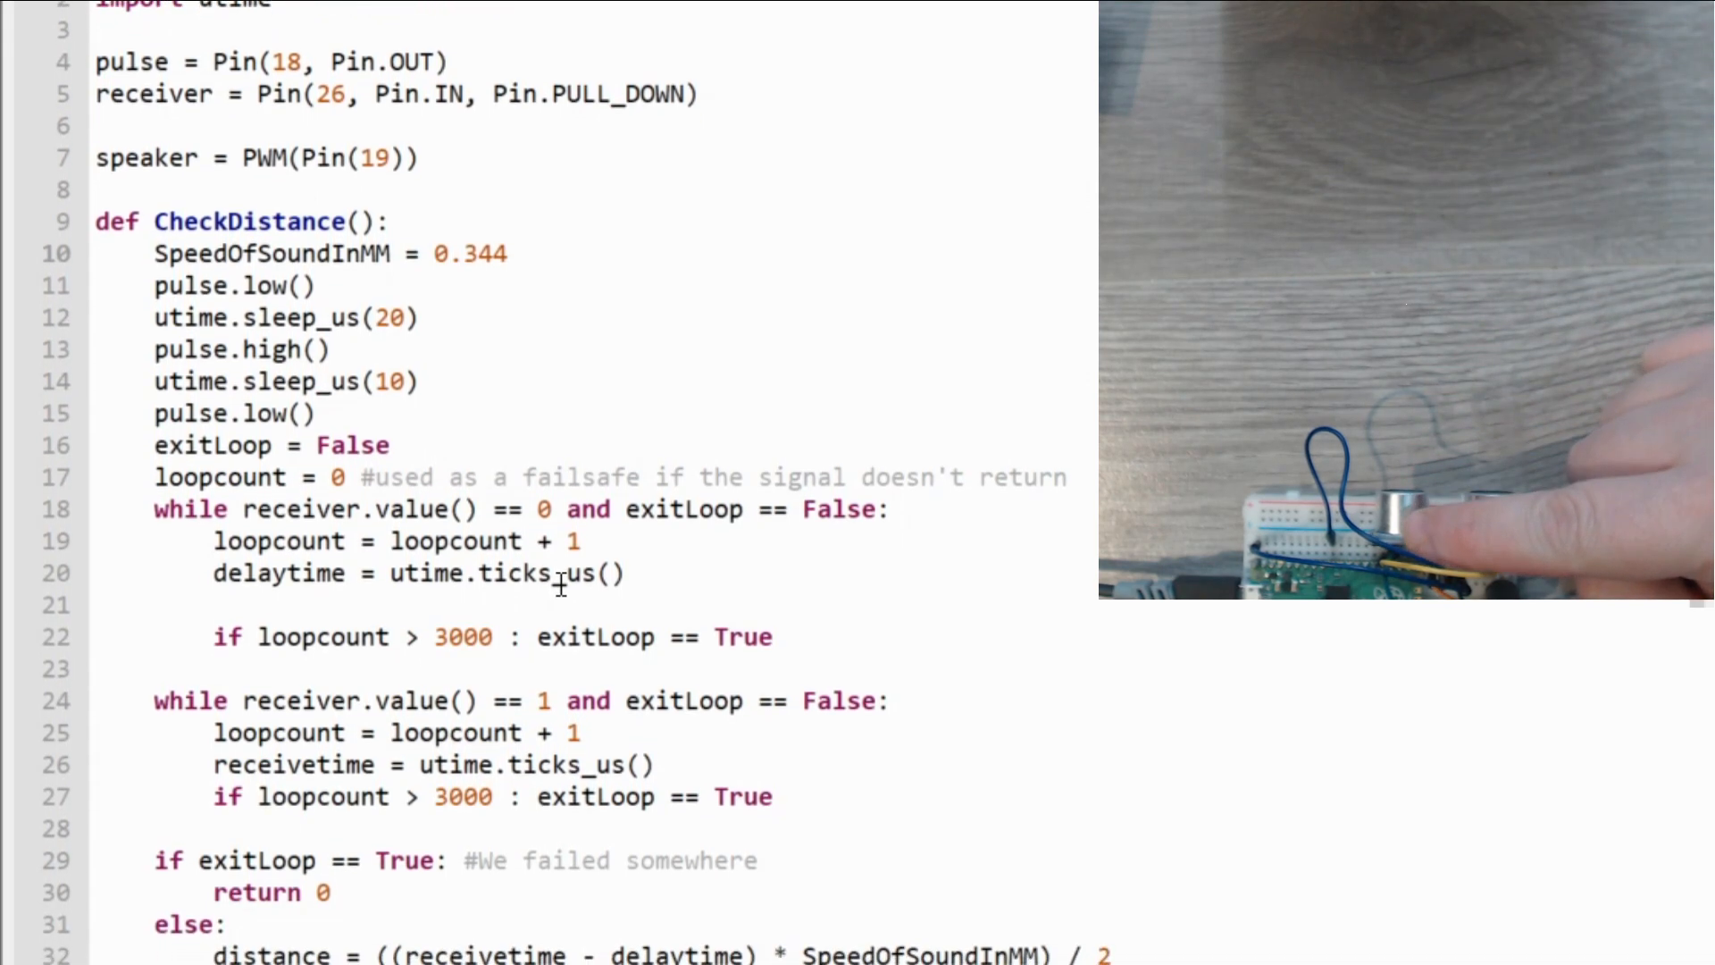
scroll("down", 3)
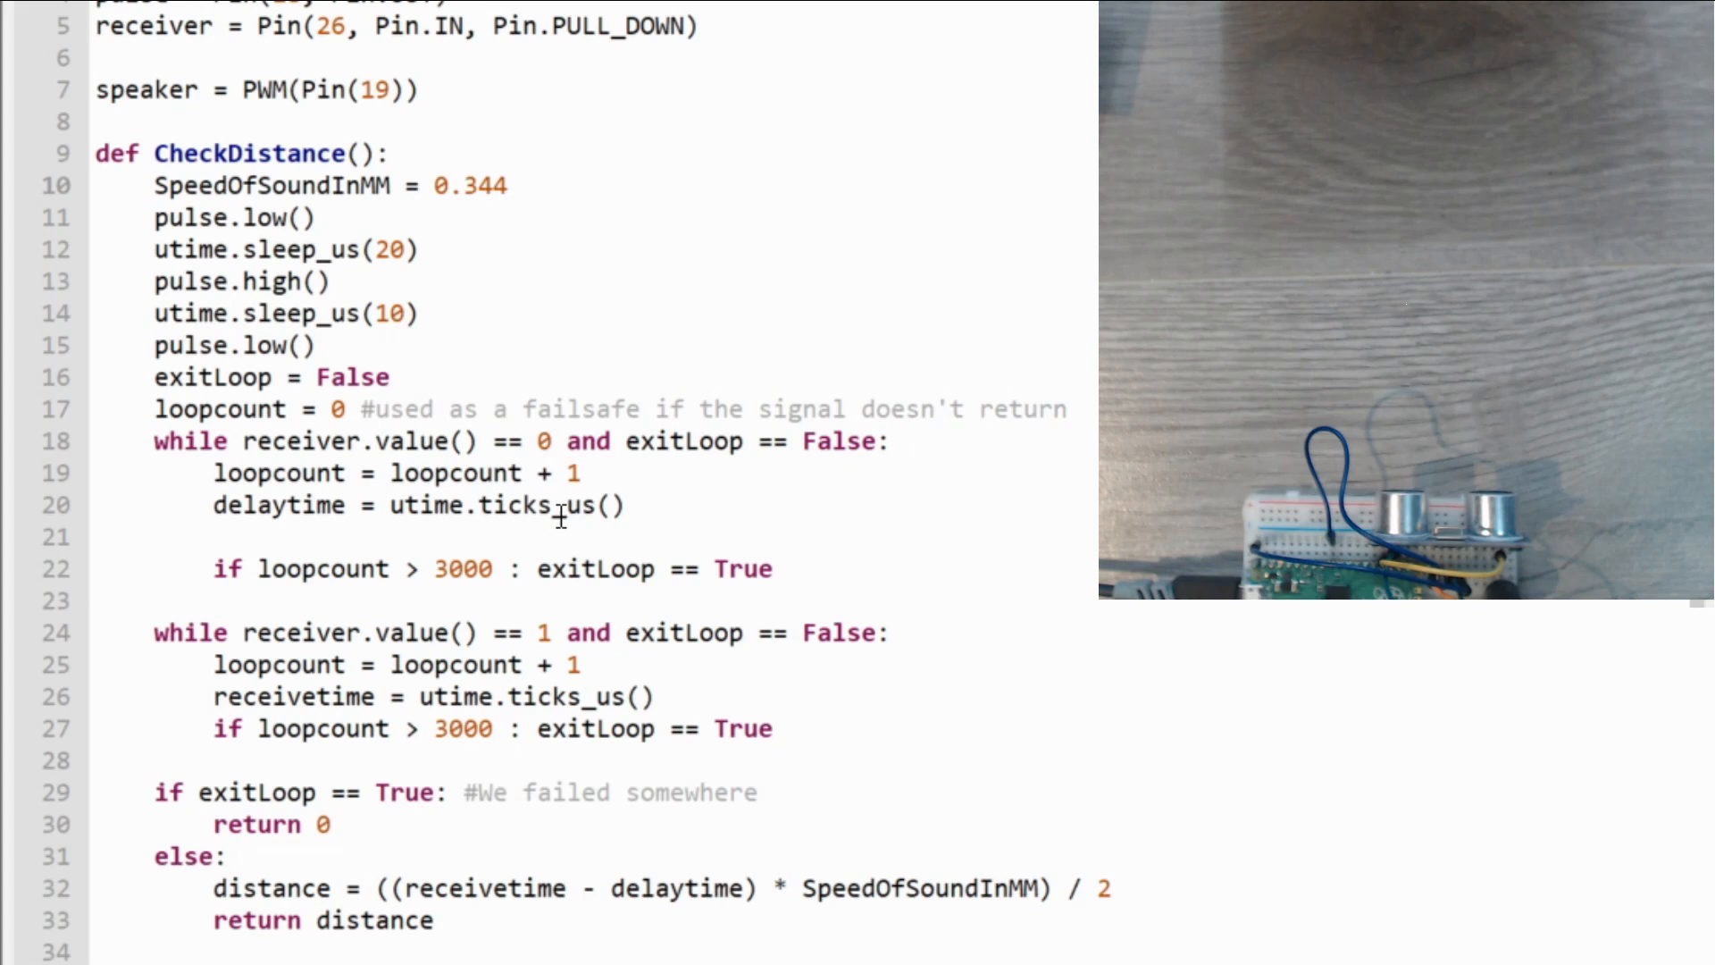
scroll("down", 3)
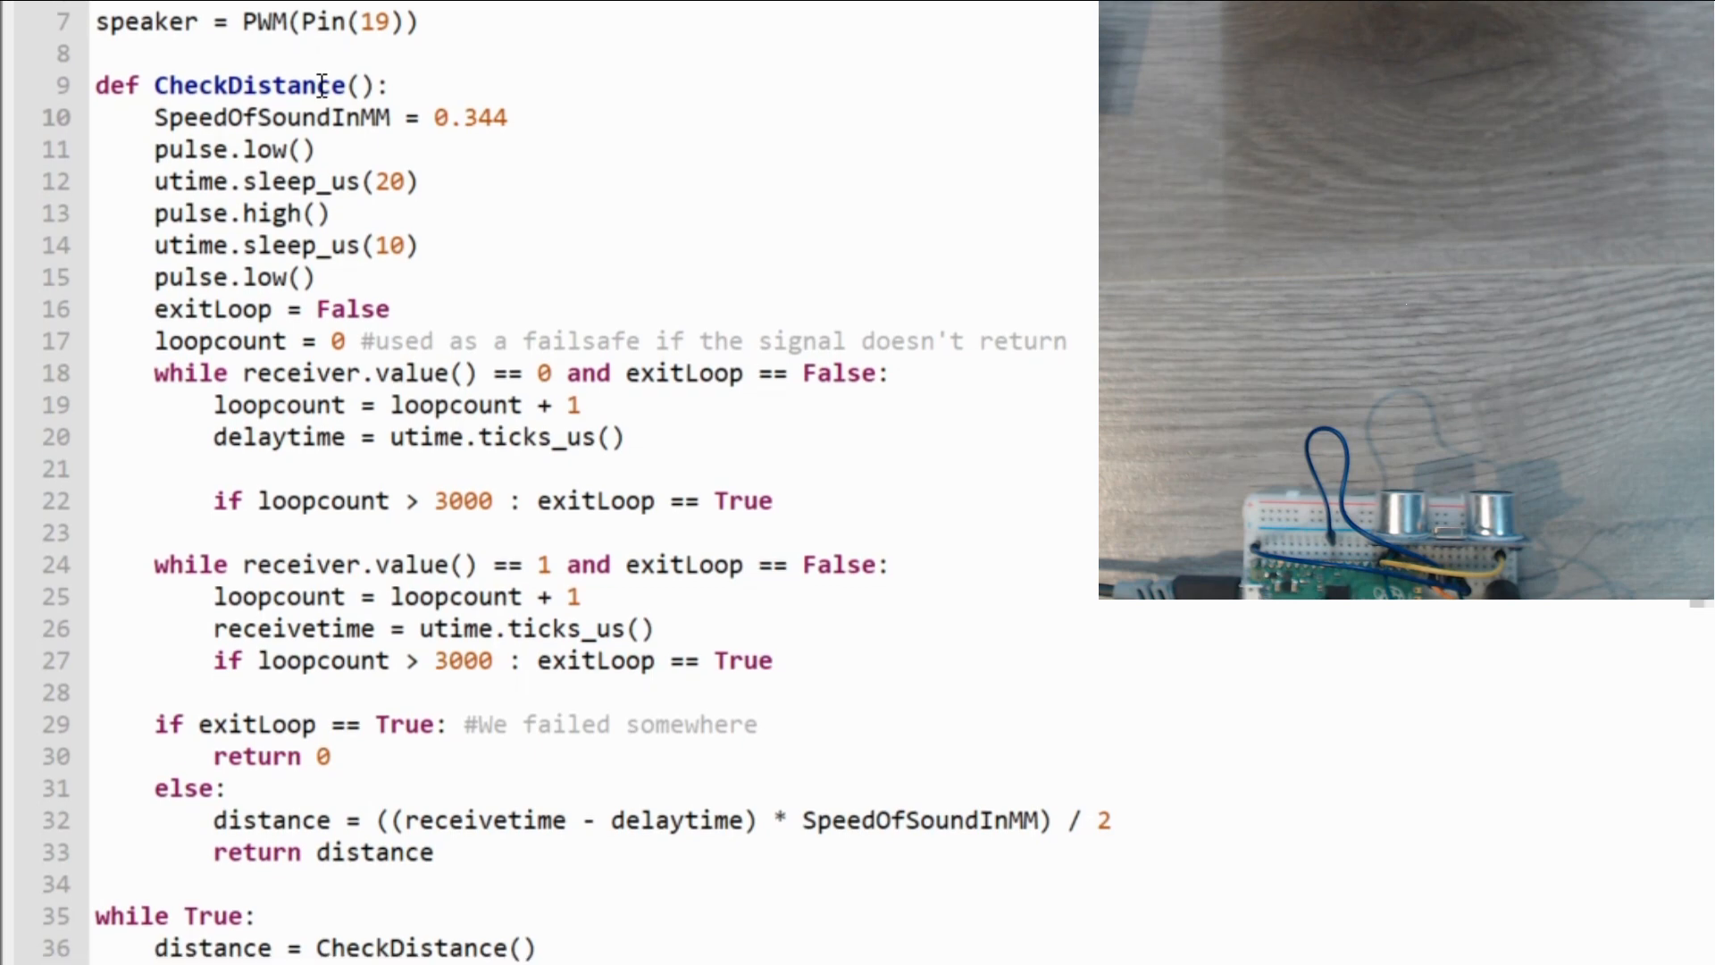
scroll("down", 3)
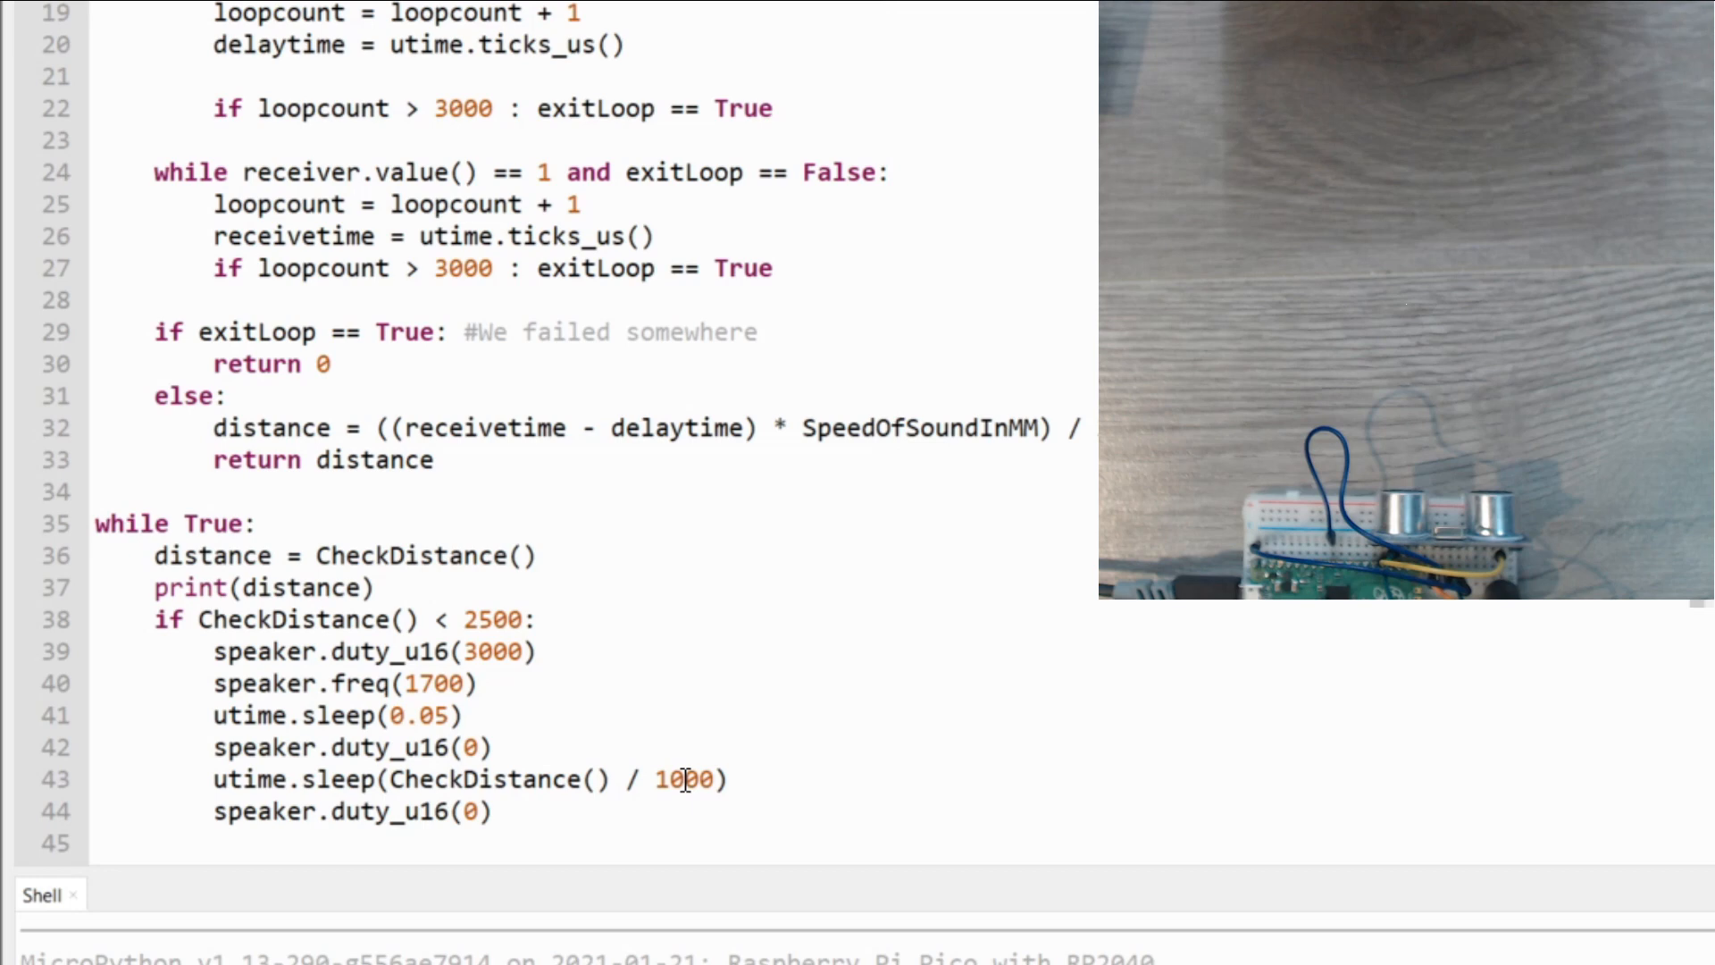
scroll("down", 3)
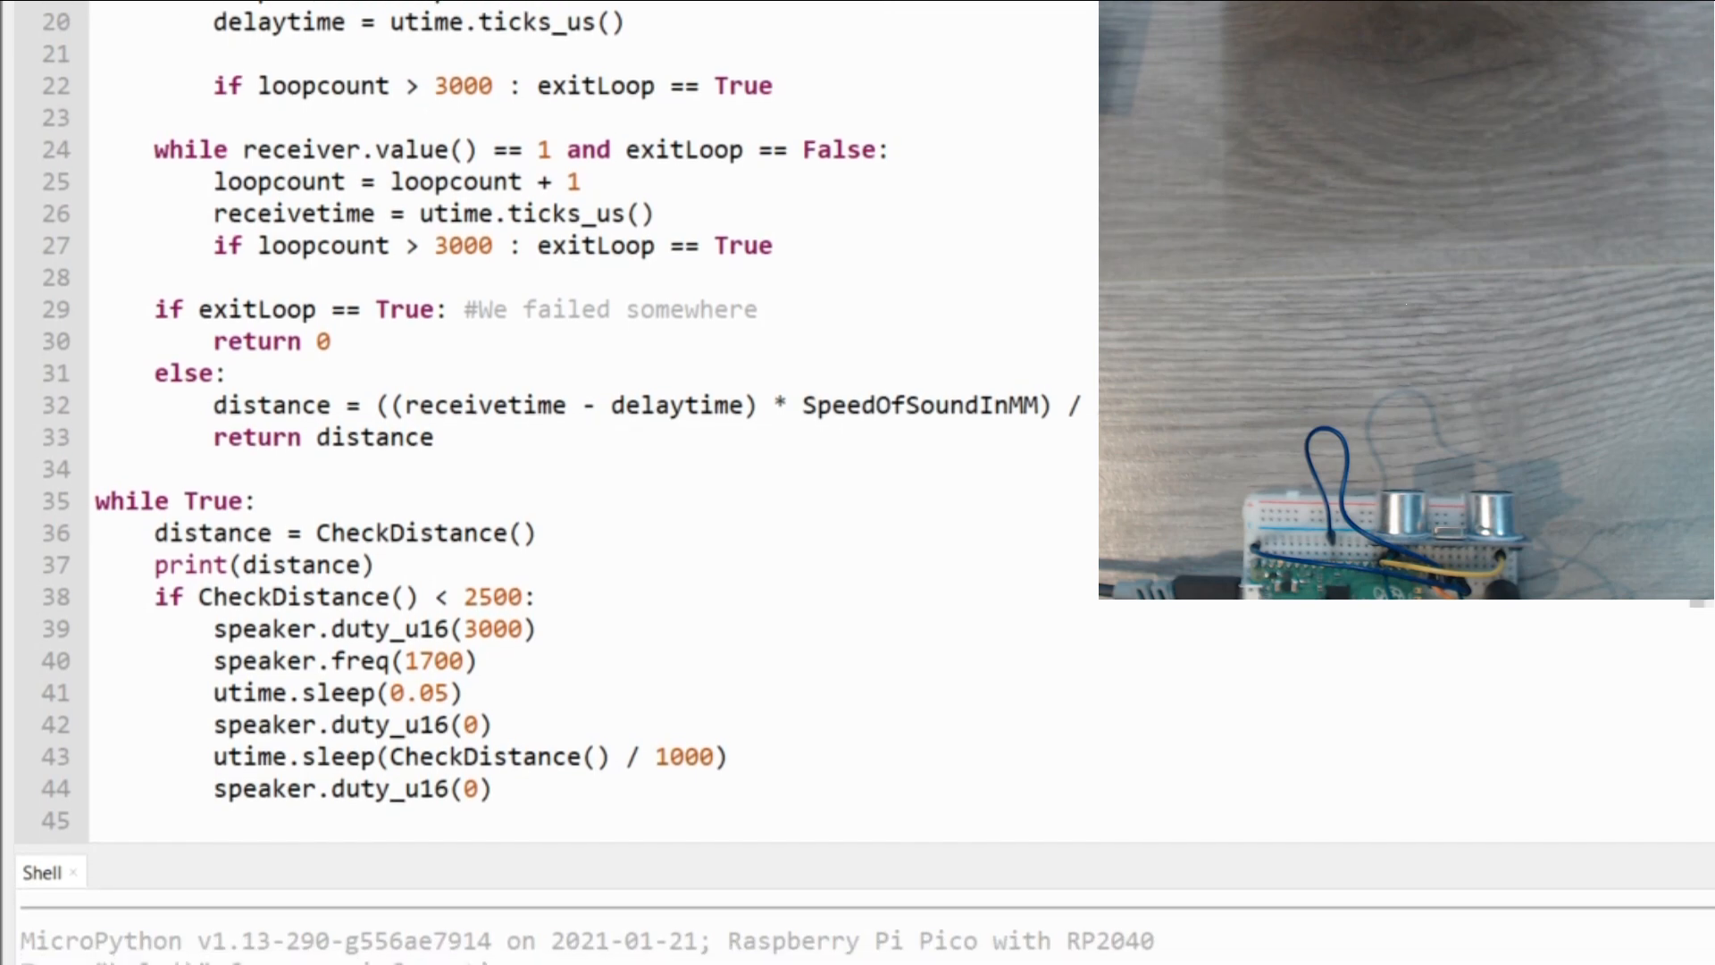